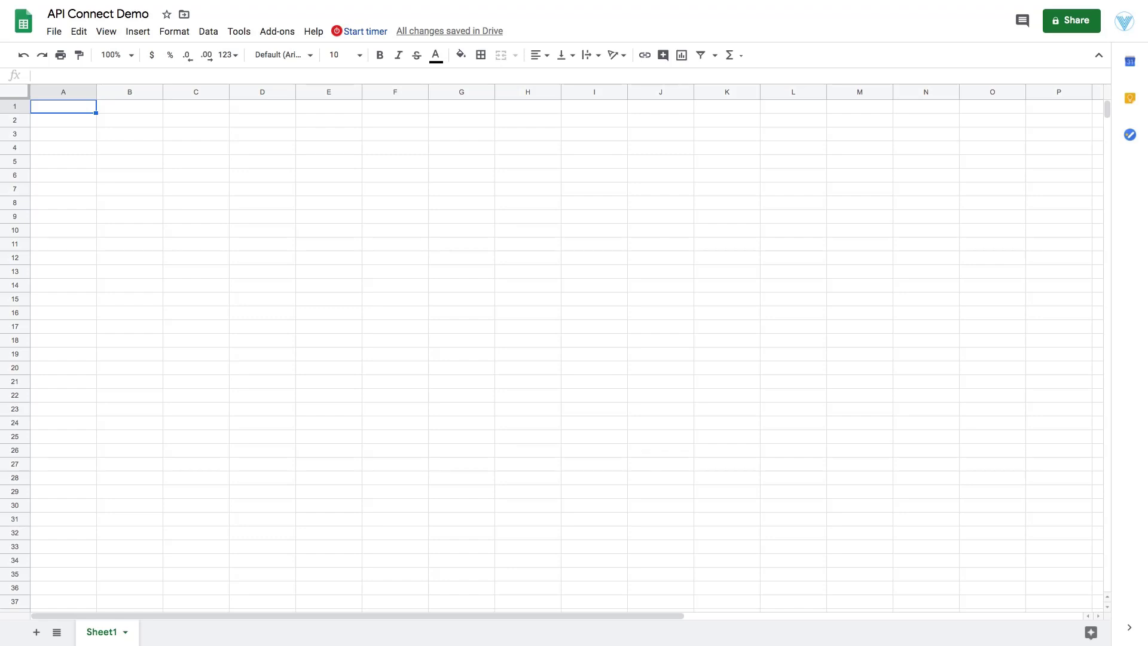
mouse_move(216, 122)
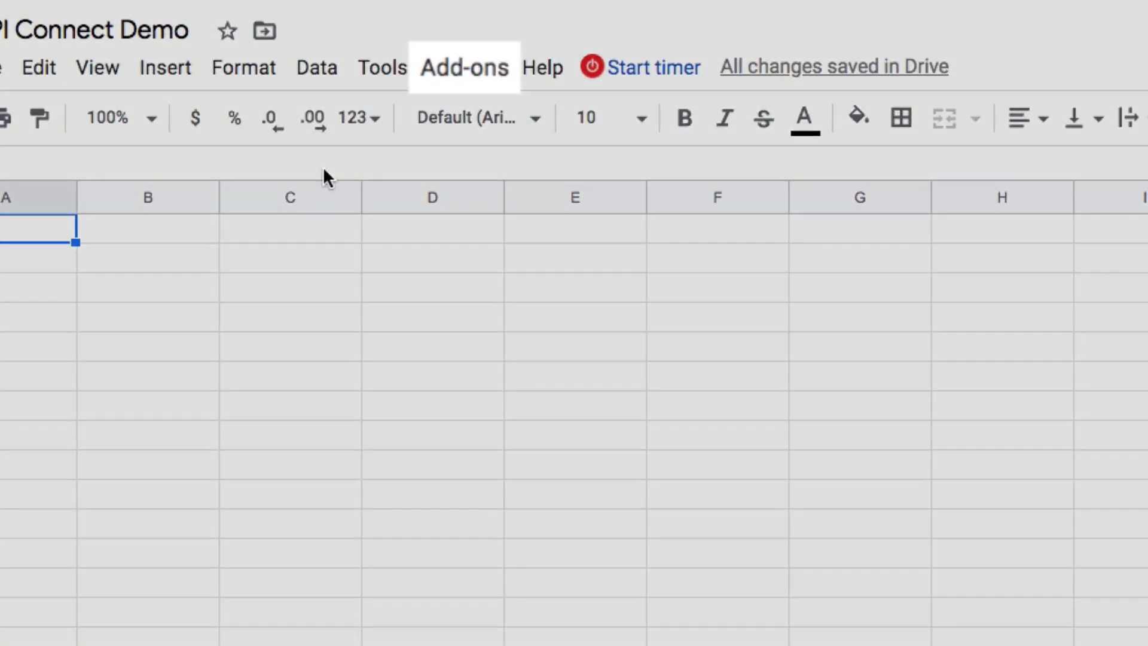
Open the Add-ons menu to reach the API Connector add-on
left_click(464, 67)
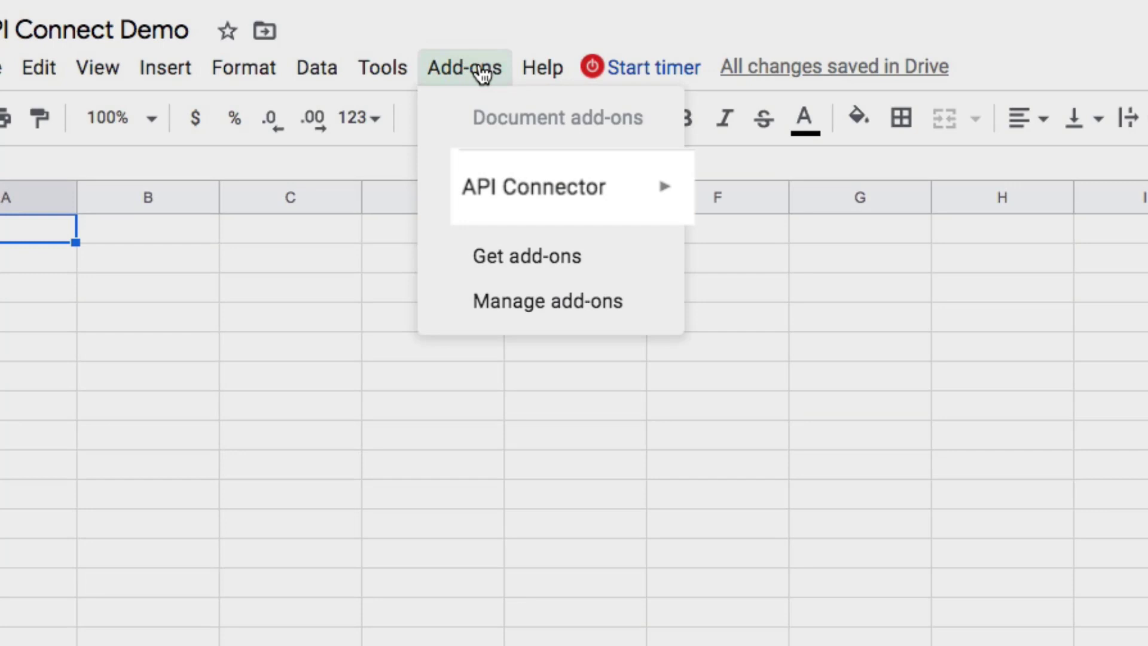
mouse_move(477, 149)
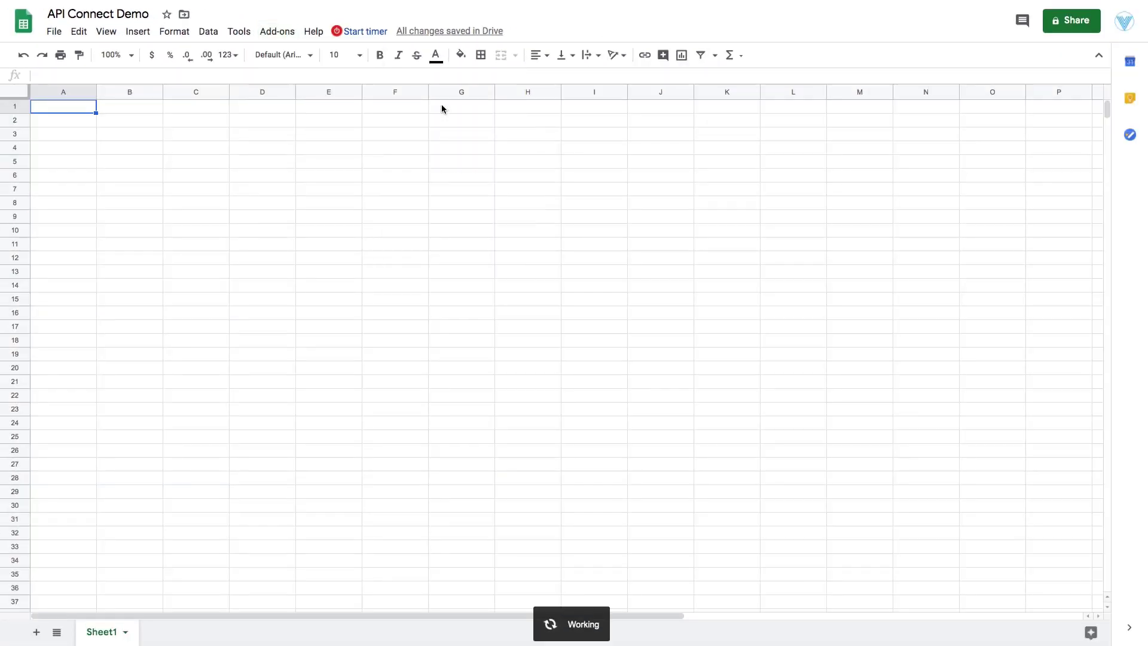
mouse_move(470, 170)
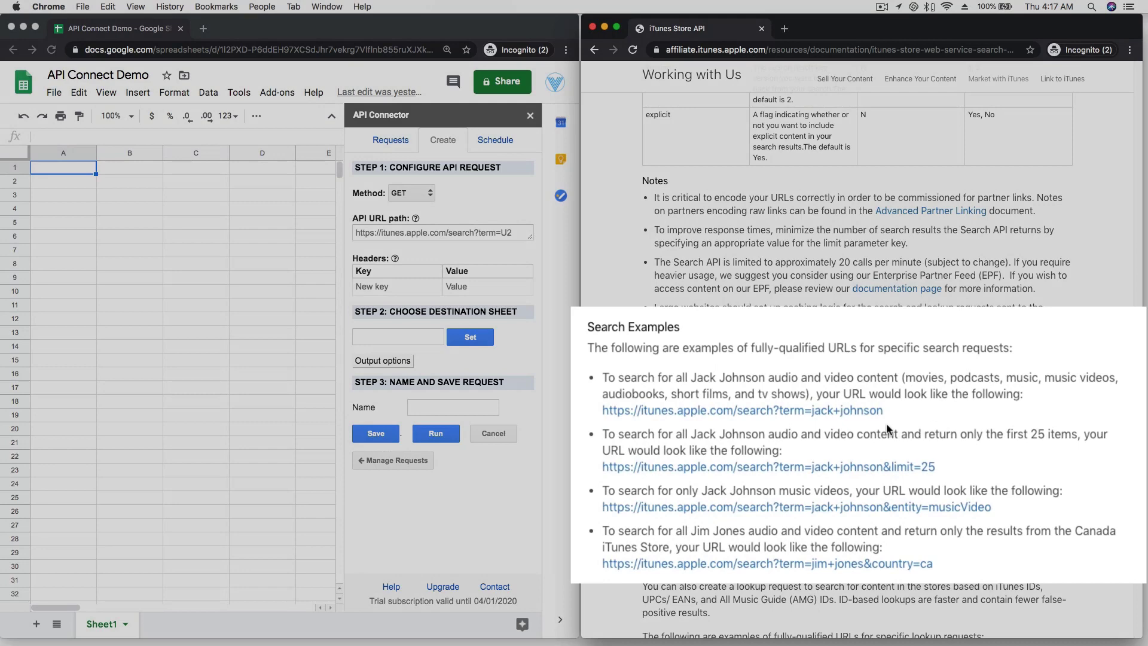
Copy the Jack Johnson example search link and select the existing request URL field
right_click(765, 417)
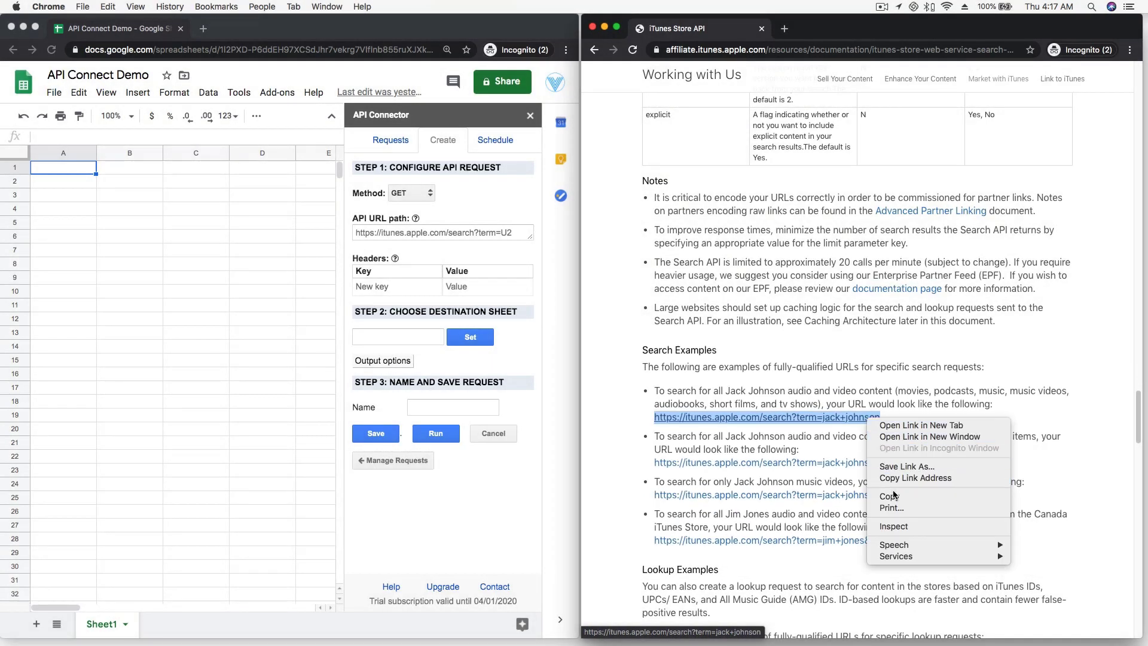
left_click(604, 359)
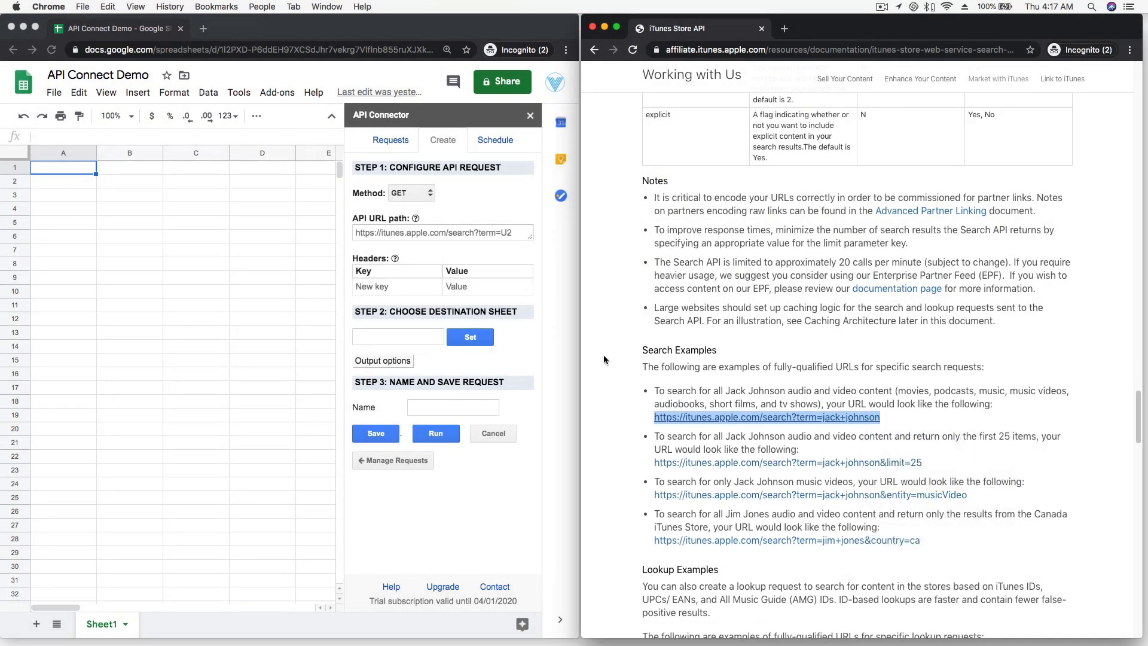
left_click(457, 232)
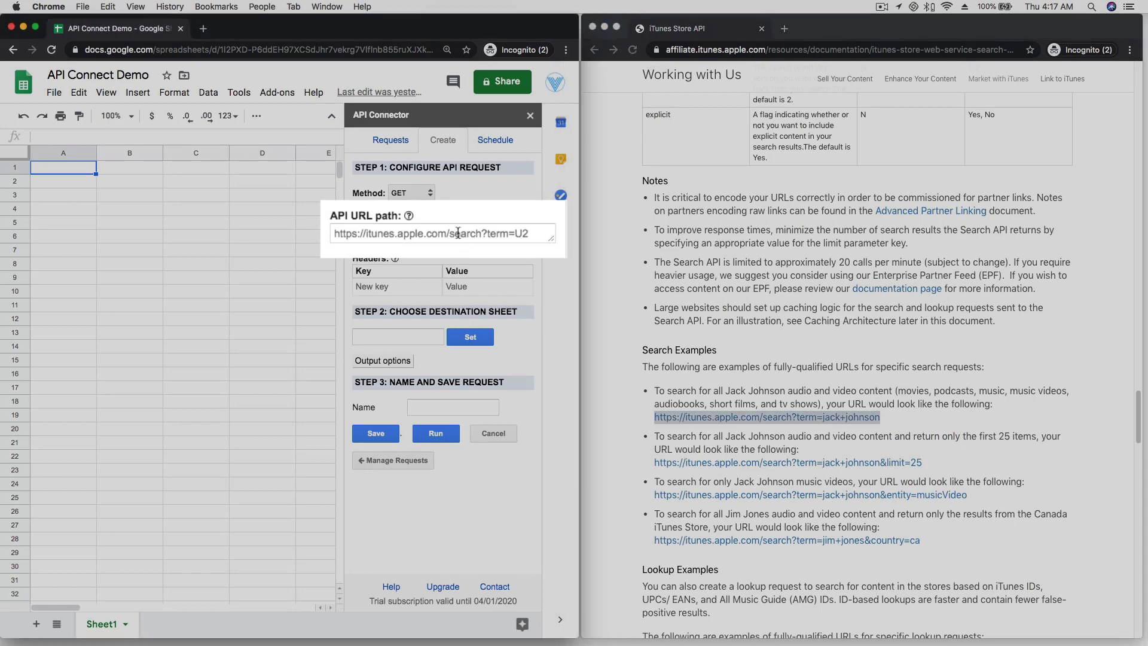
Paste the Jack Johnson iTunes search URL over the old request address
right_click(456, 233)
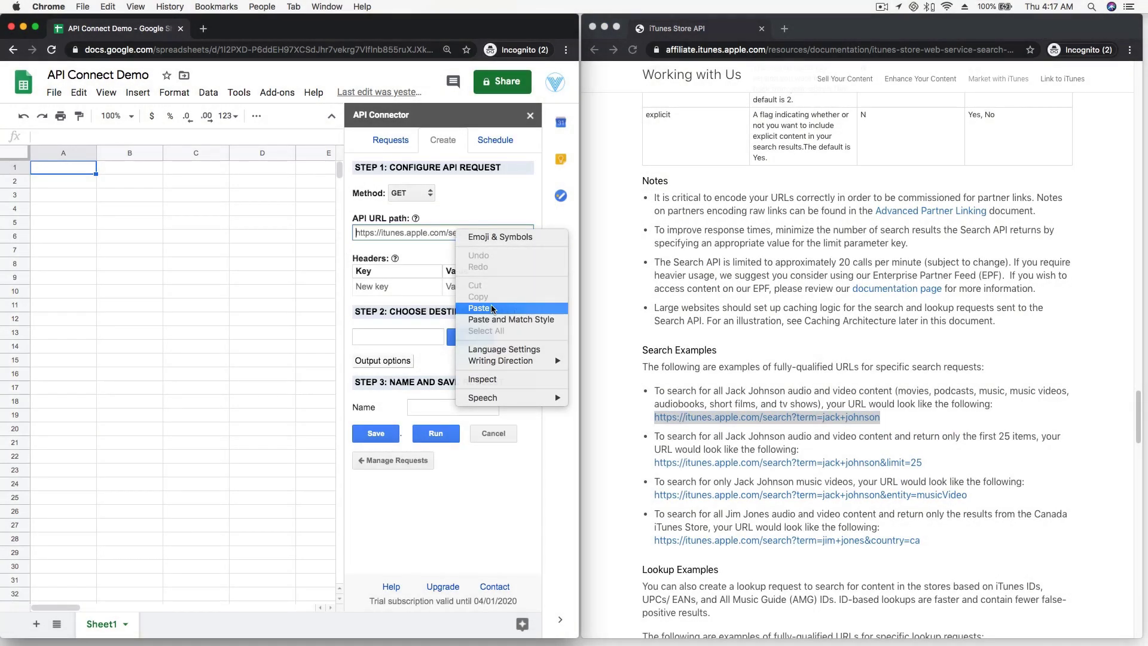
left_click(478, 308)
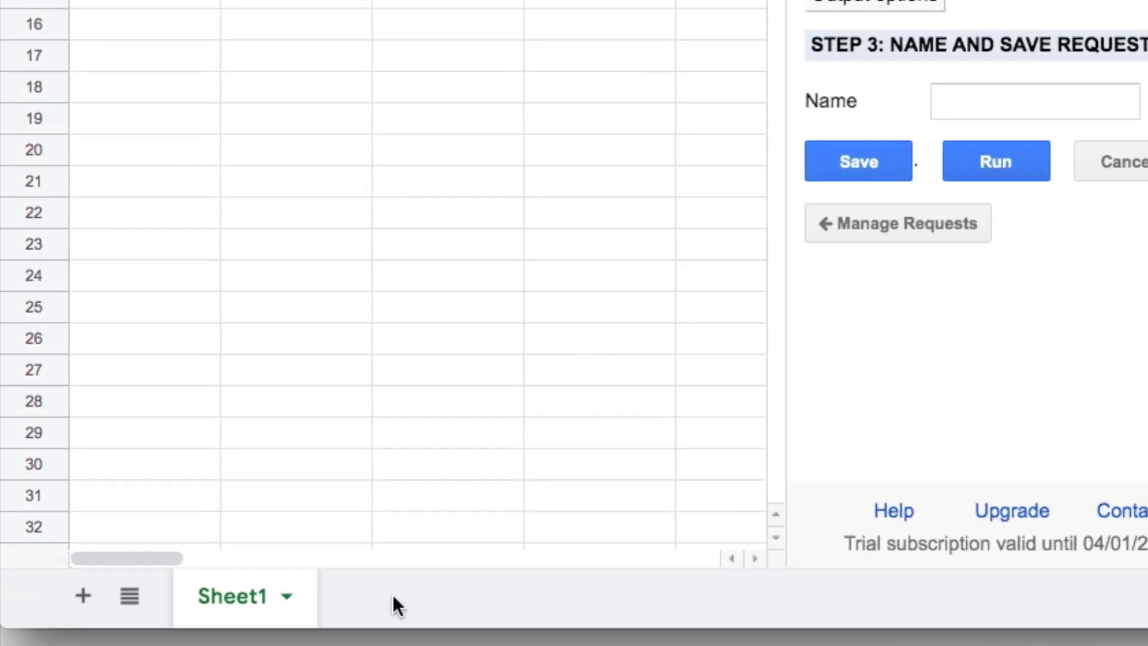
Add Sheet2 and begin renaming its tab to iTunes
left_click(82, 595)
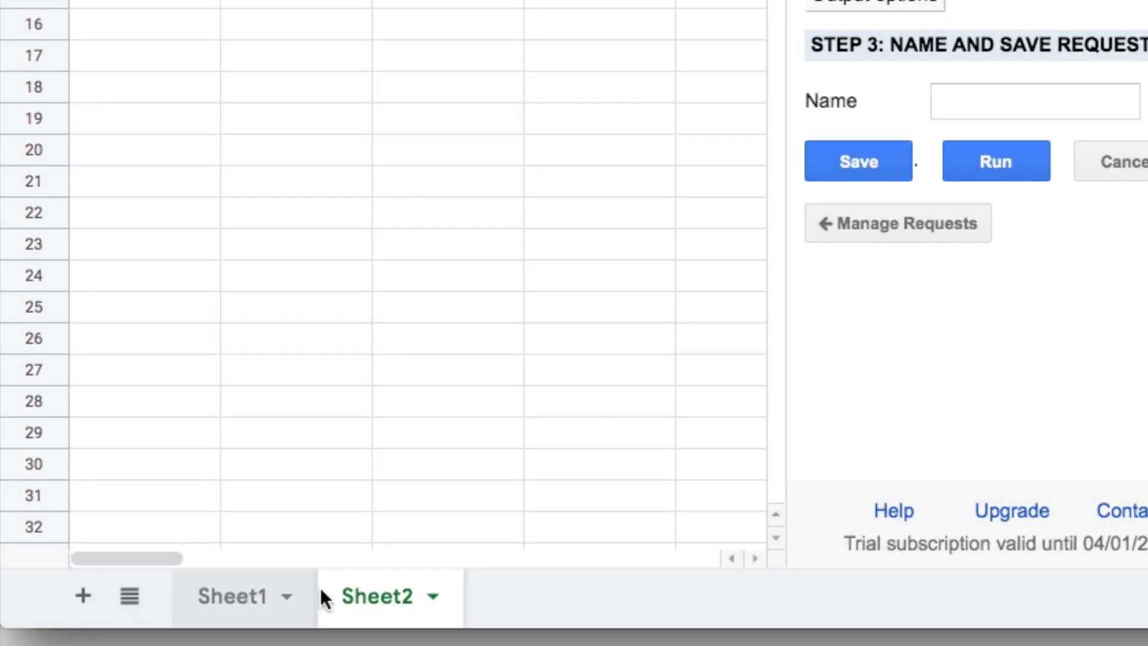
double_click(381, 597)
type("iTunes")
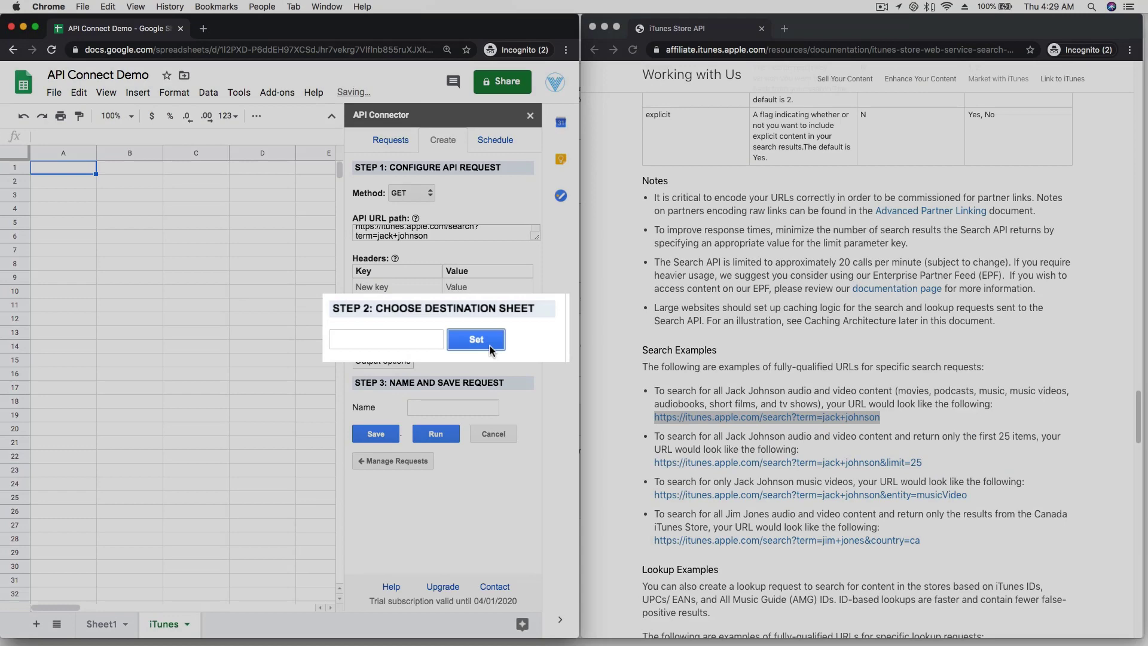
Set the output destination to the iTunes sheet and save the request as 'iTunes'
left_click(476, 339)
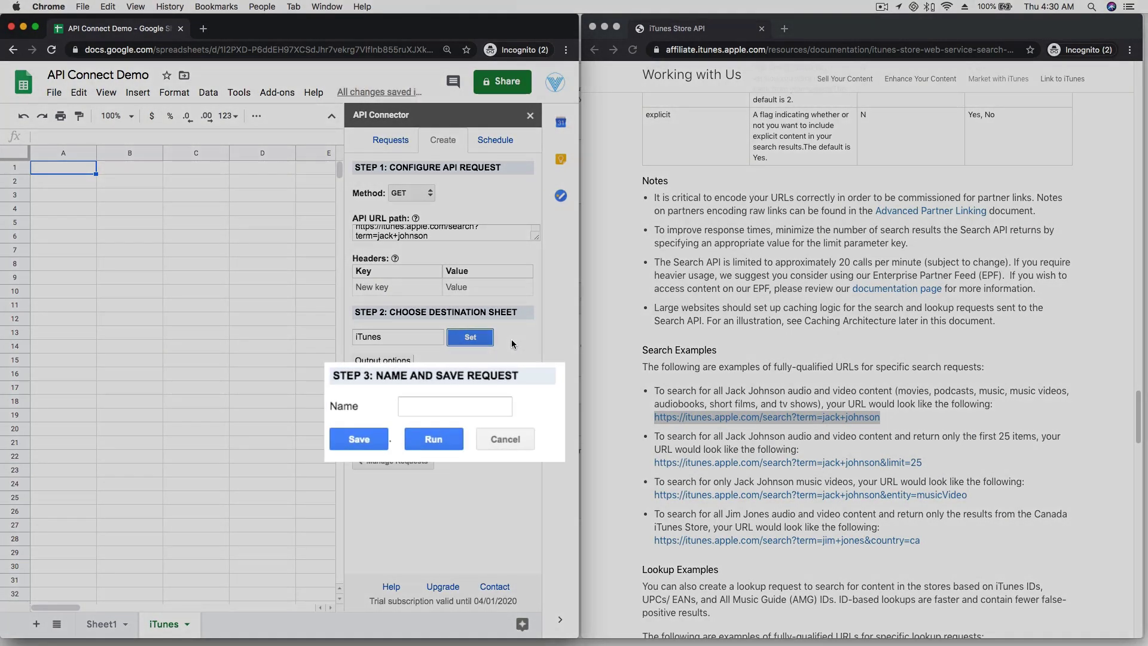
type("iTunes")
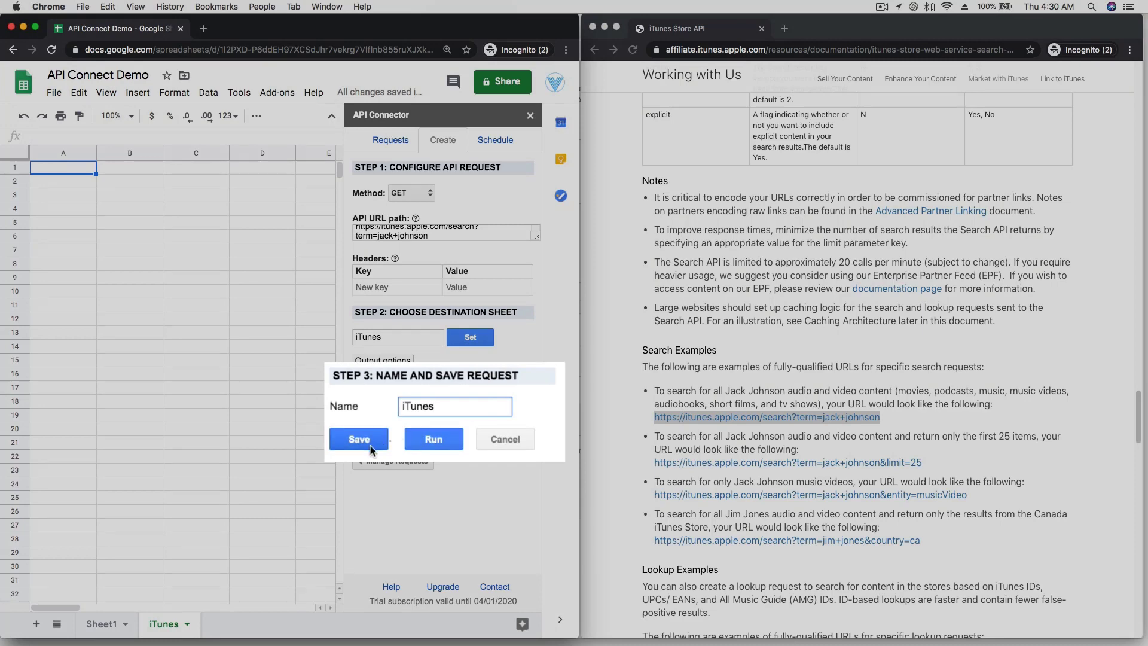
left_click(359, 439)
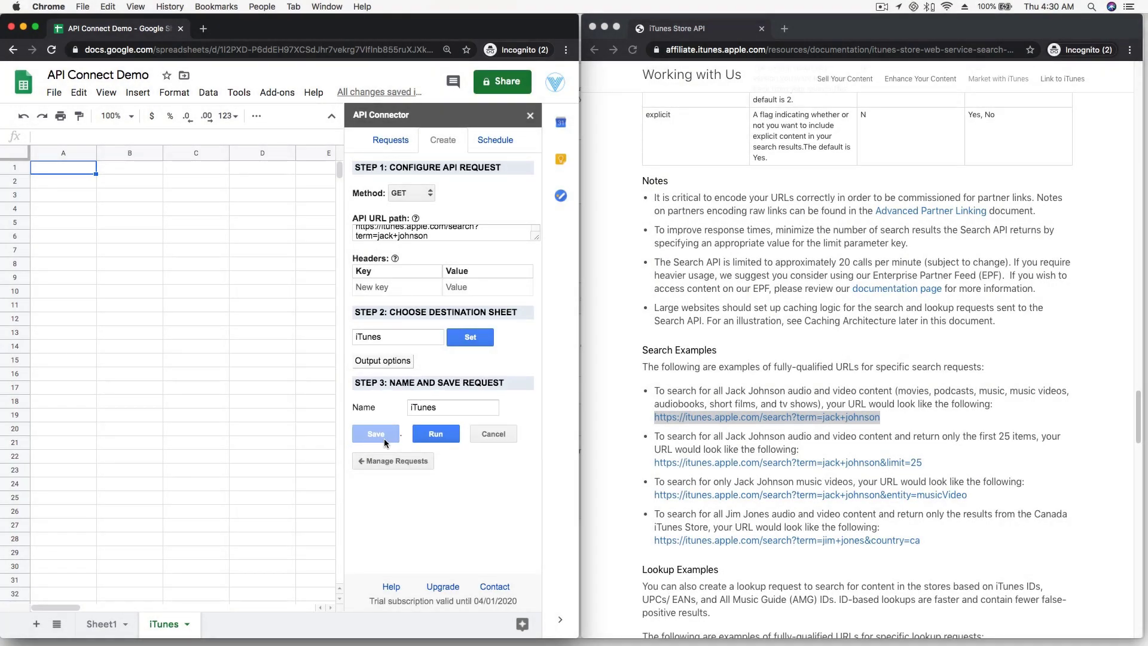
left_click(375, 433)
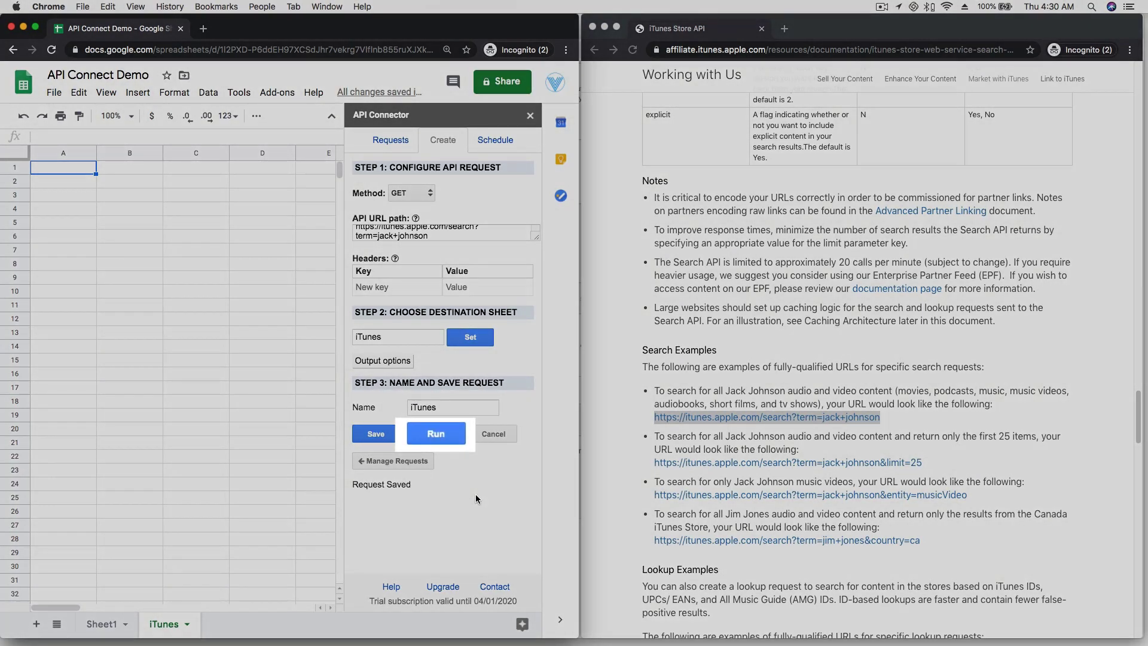
Run the iTunes request, close the sidebar, and scroll through the Jack Johnson results
left_click(435, 434)
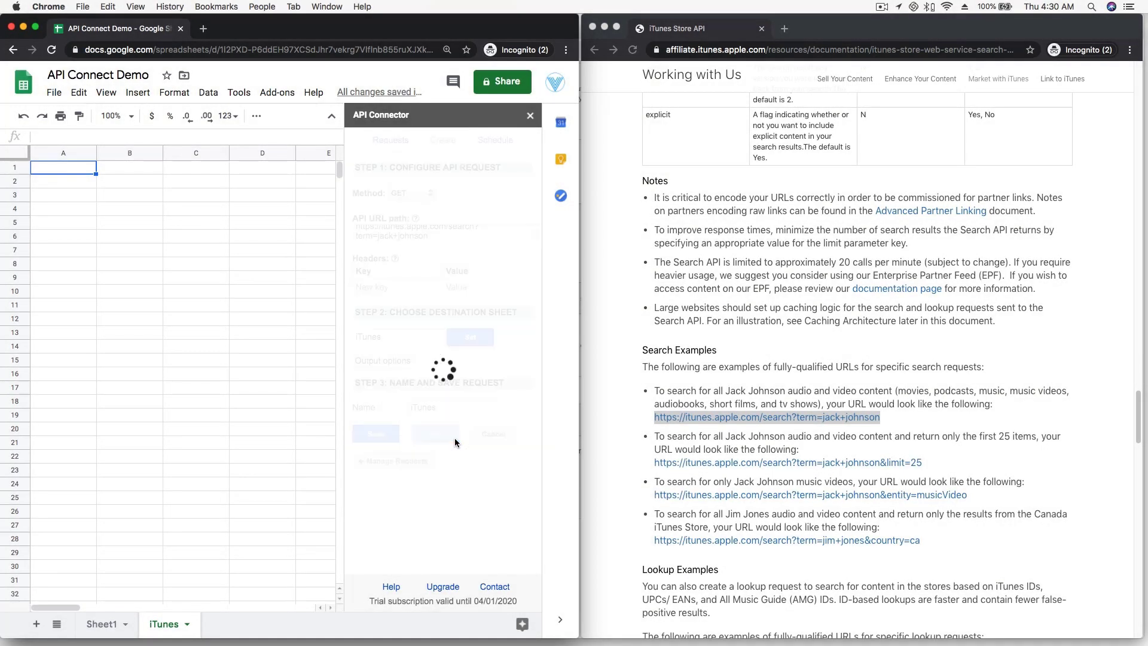
mouse_move(517, 484)
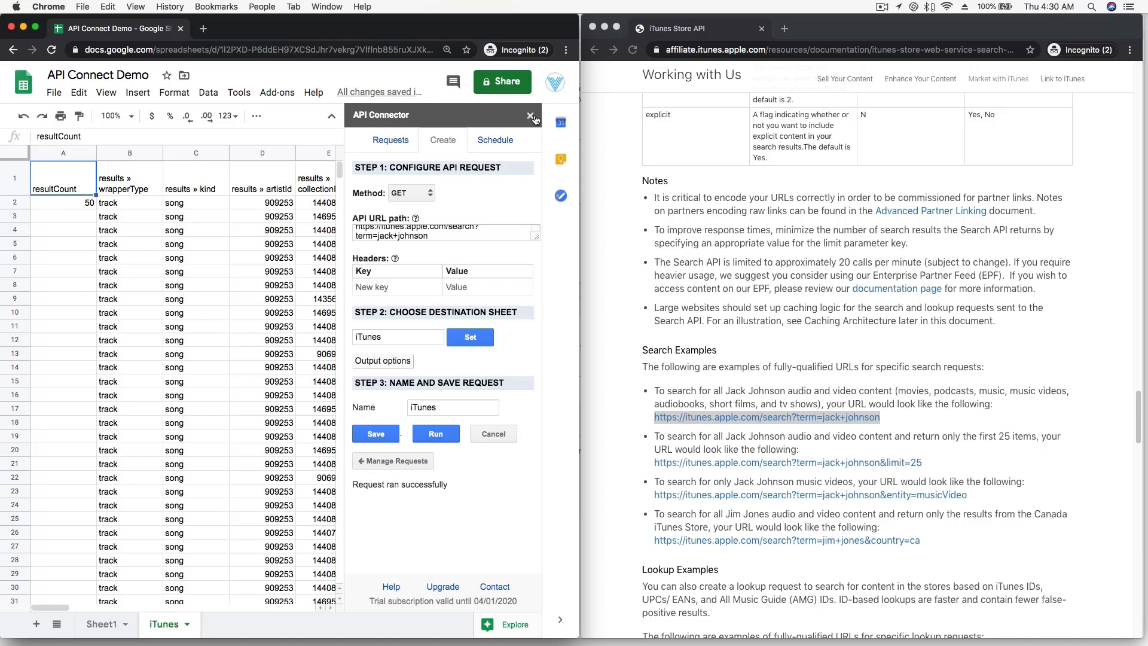
left_click(530, 116)
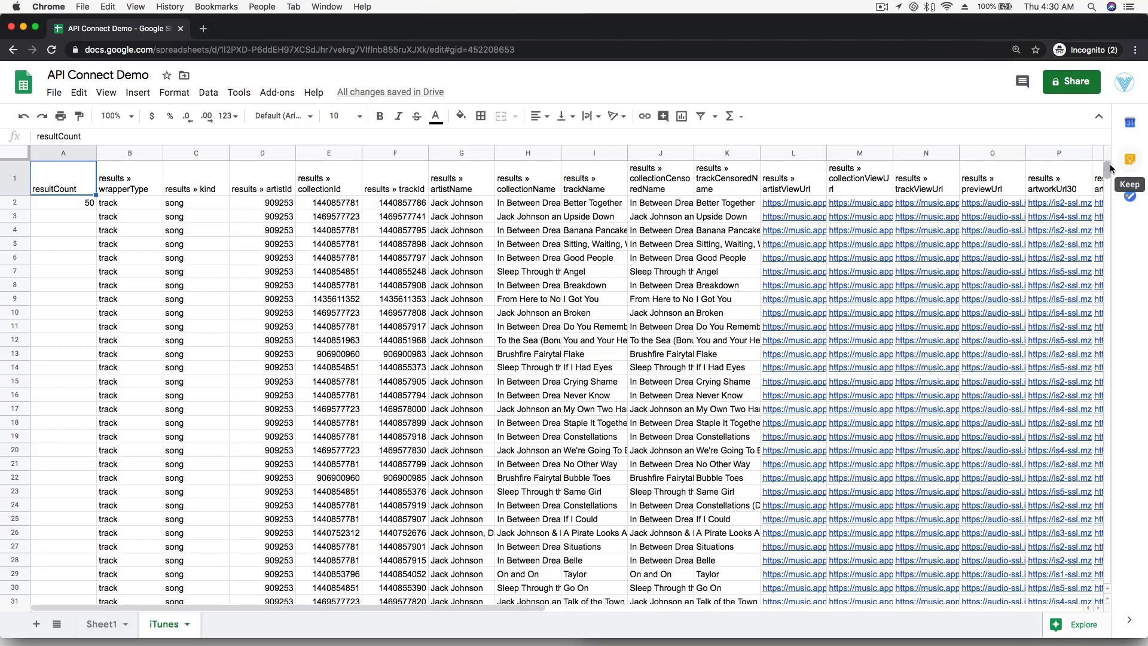
scroll("down", 3)
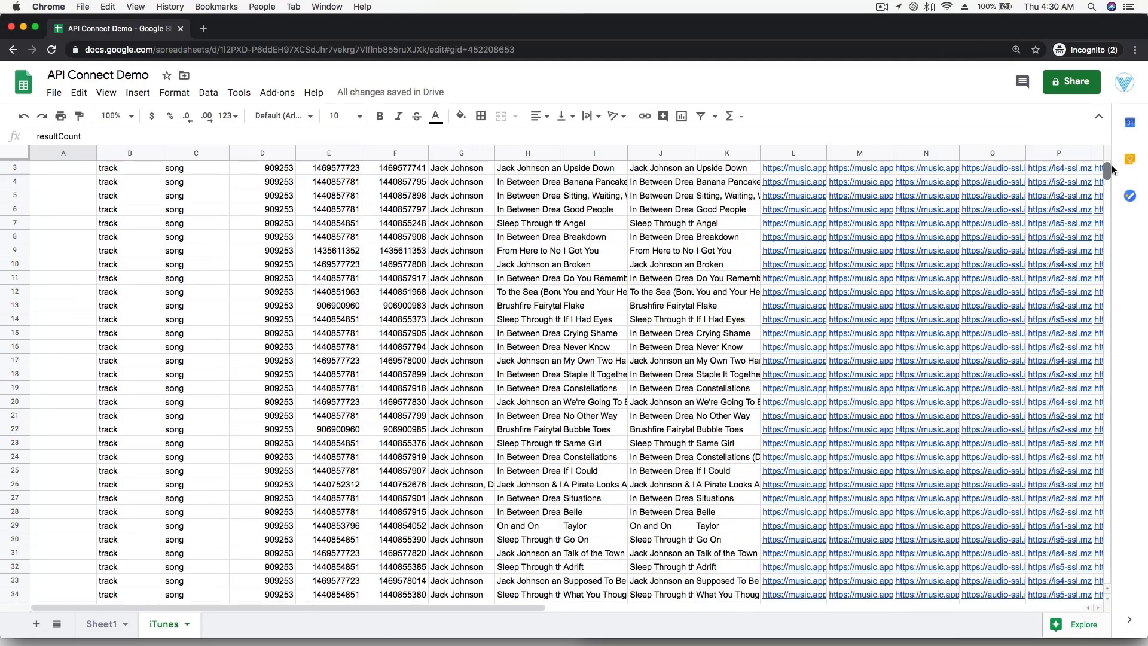